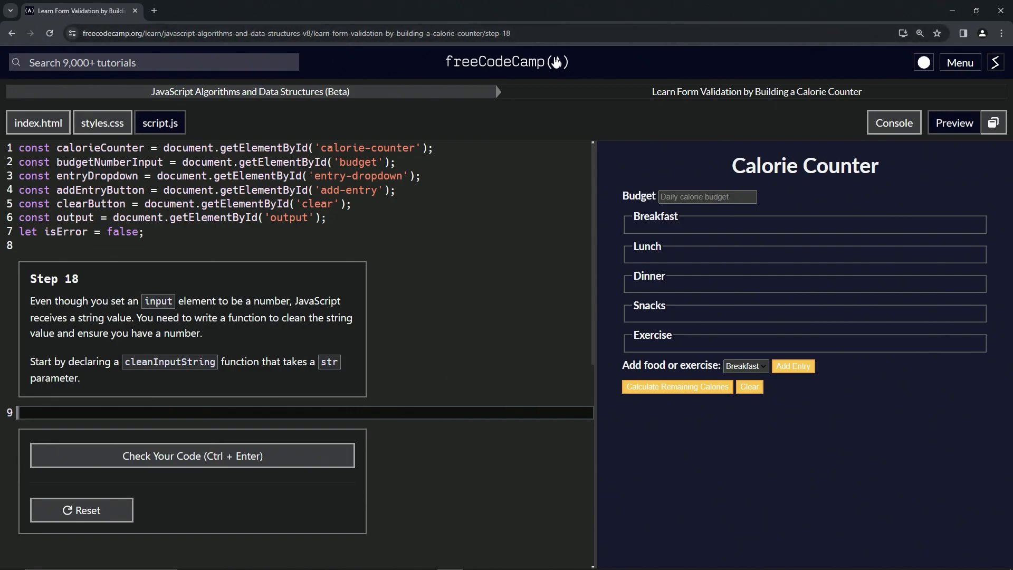
mouse_move(236, 107)
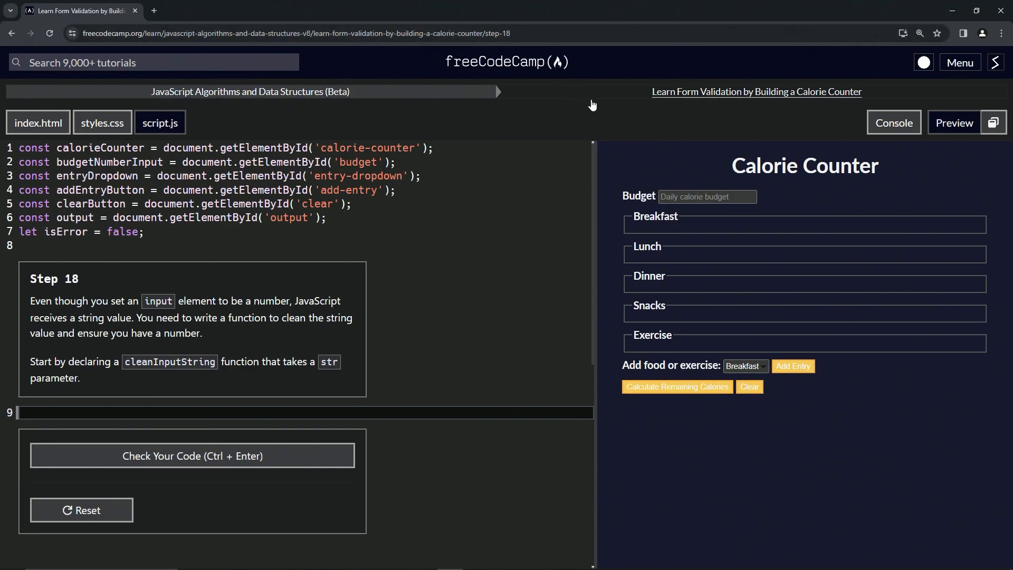
mouse_move(798, 103)
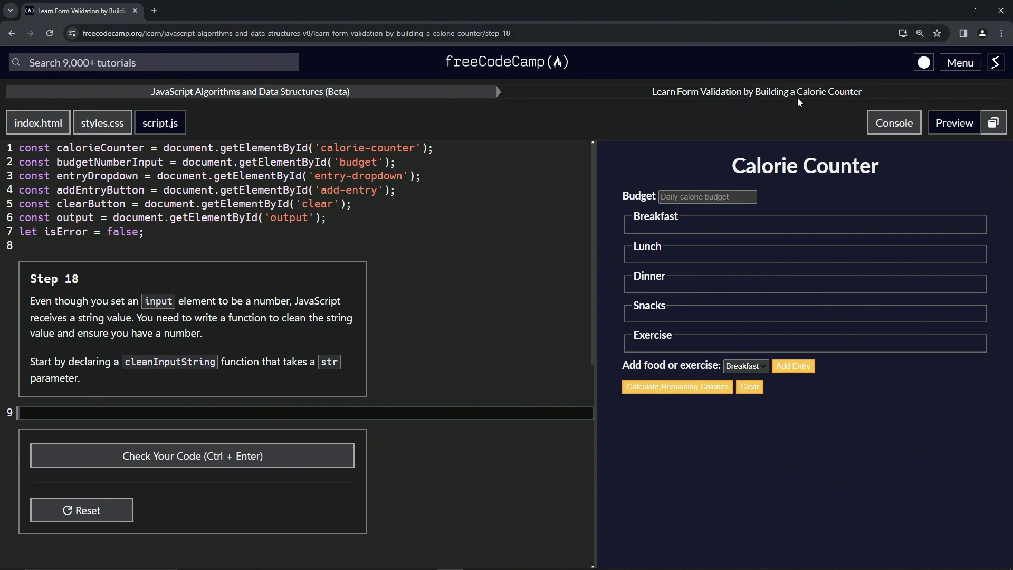
mouse_move(70, 295)
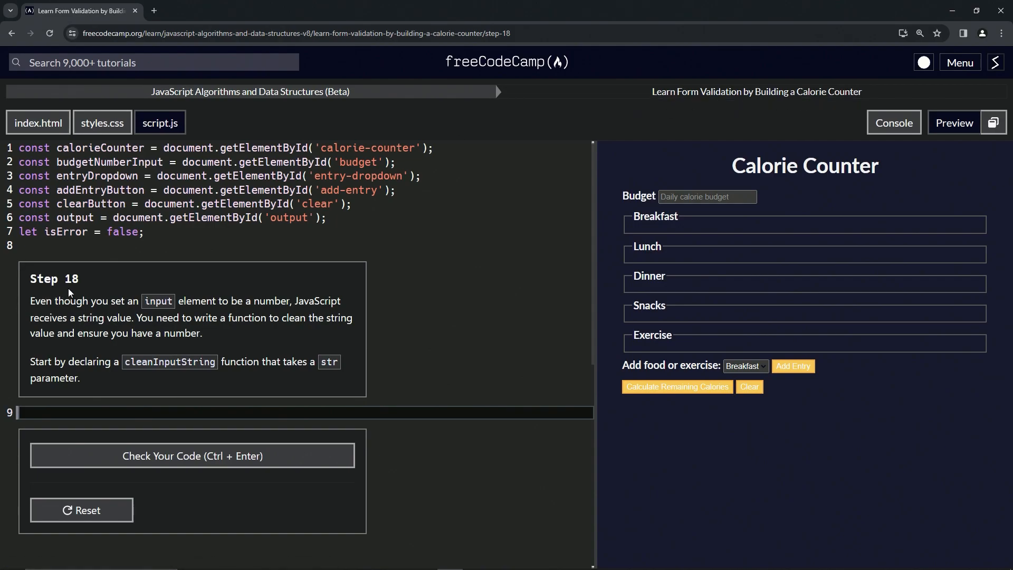
mouse_move(106, 276)
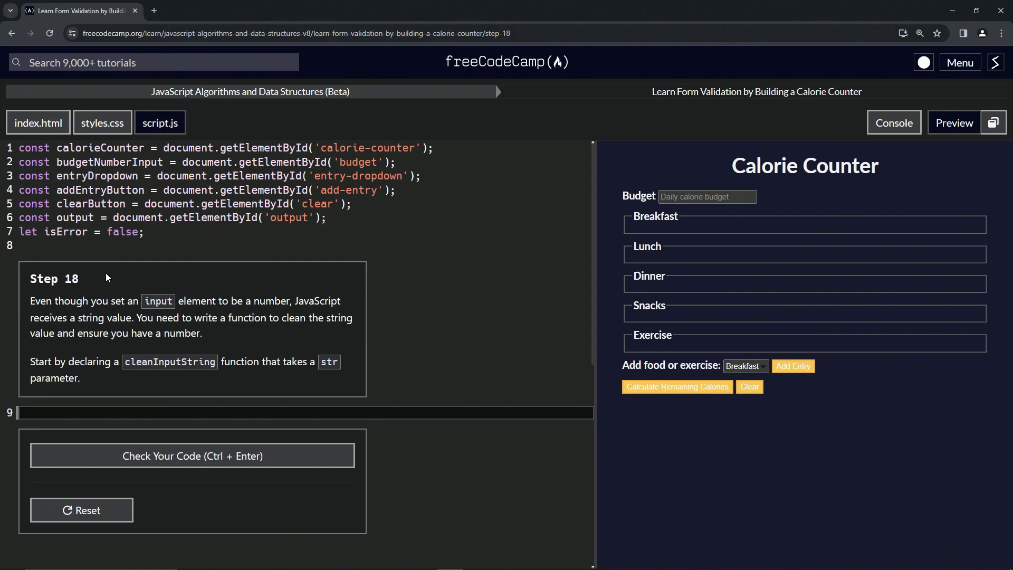
mouse_move(149, 313)
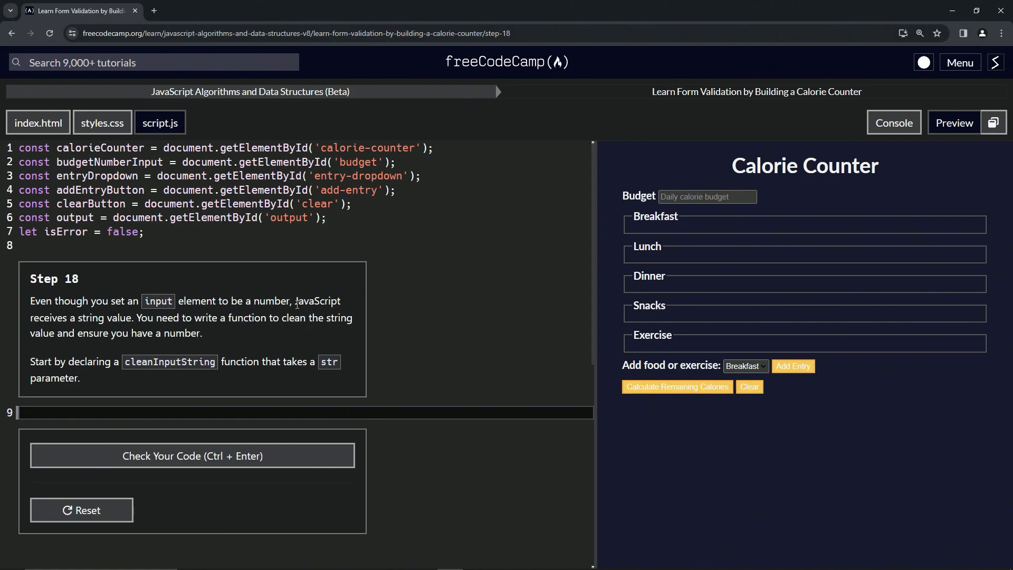
mouse_move(129, 316)
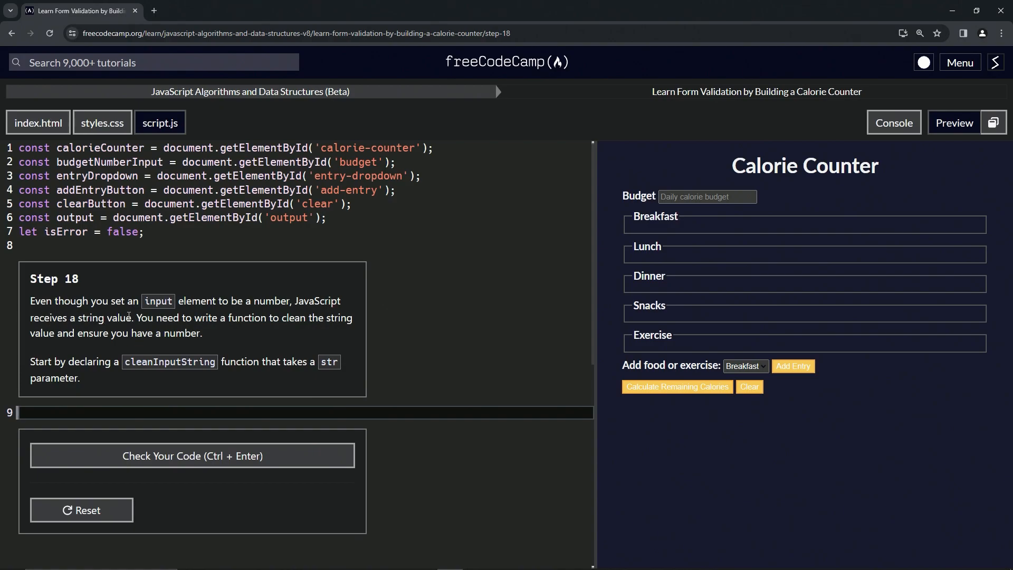
mouse_move(31, 334)
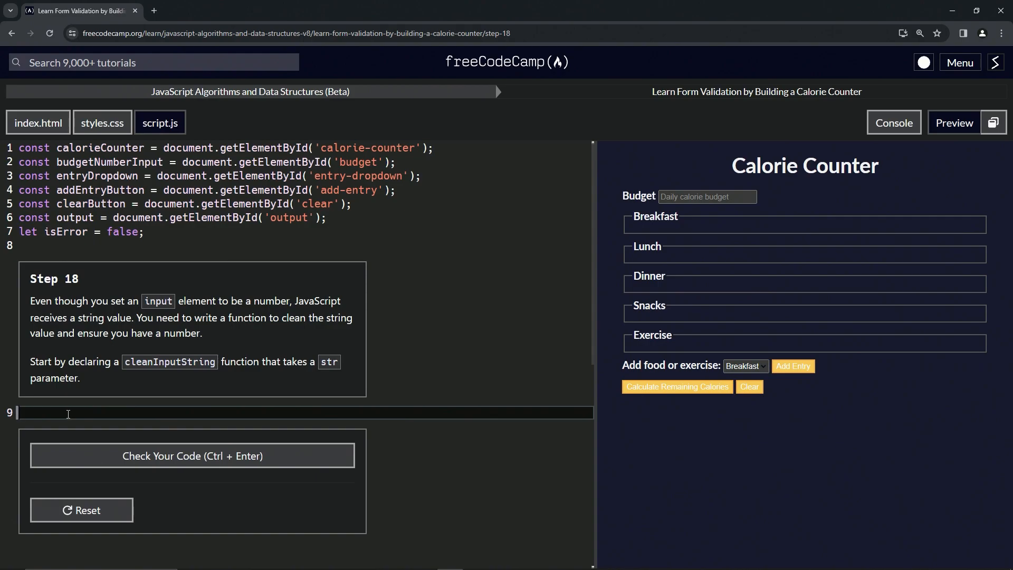
Type the declaration function cleanInputString(str) with an empty body on line 9.
type("func")
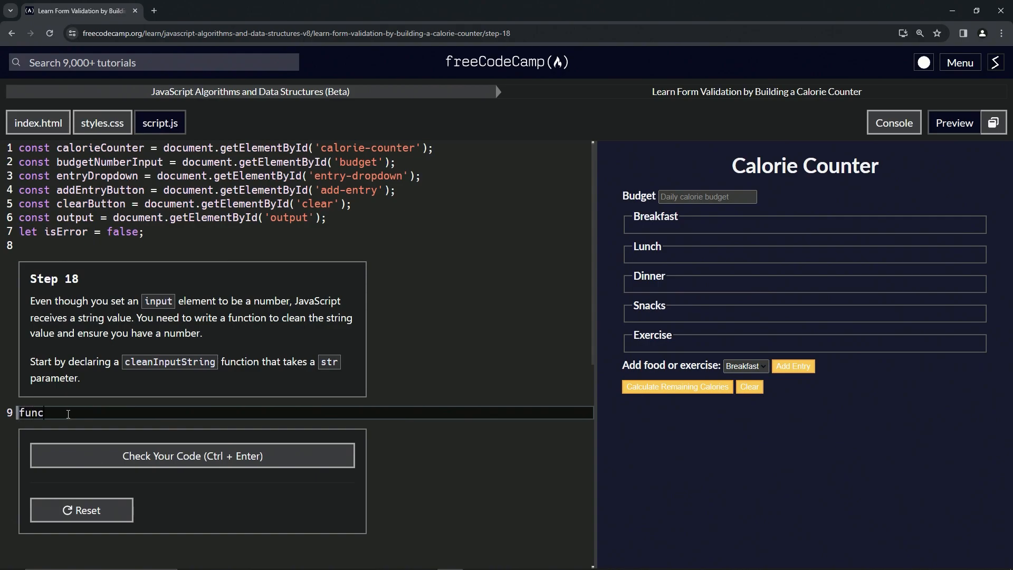
type("tion")
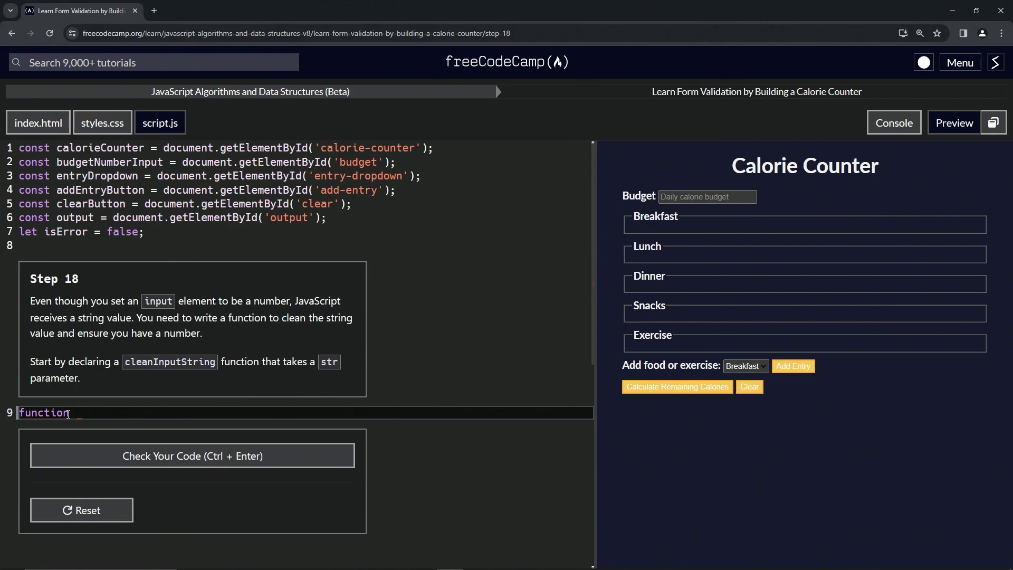
type("clean")
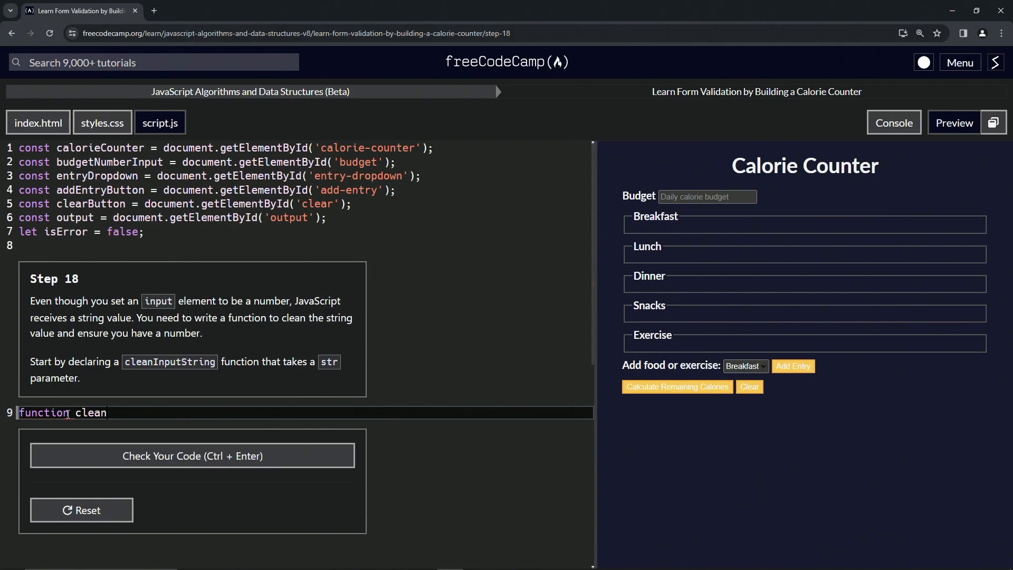
type("InputString")
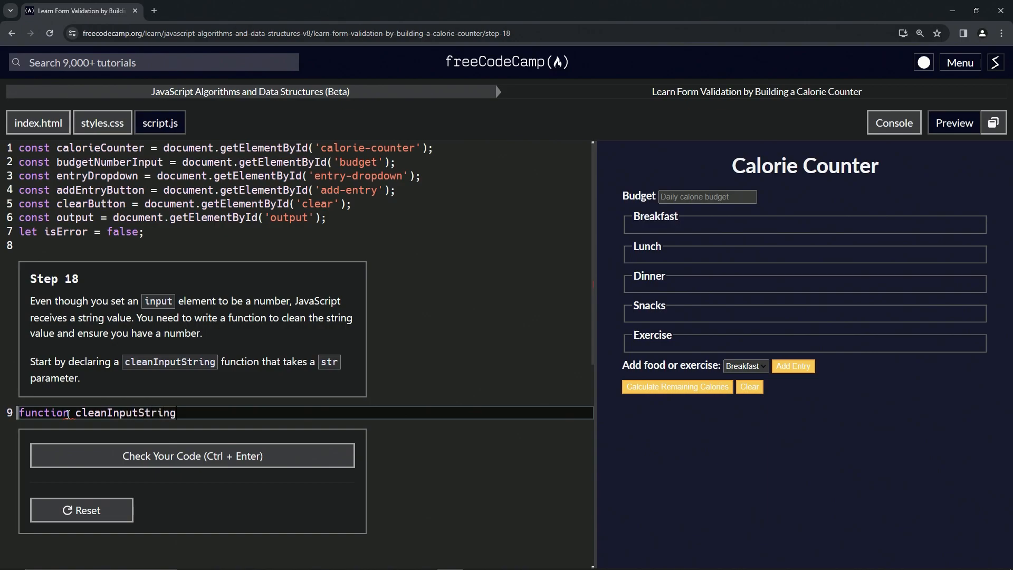
type("()")
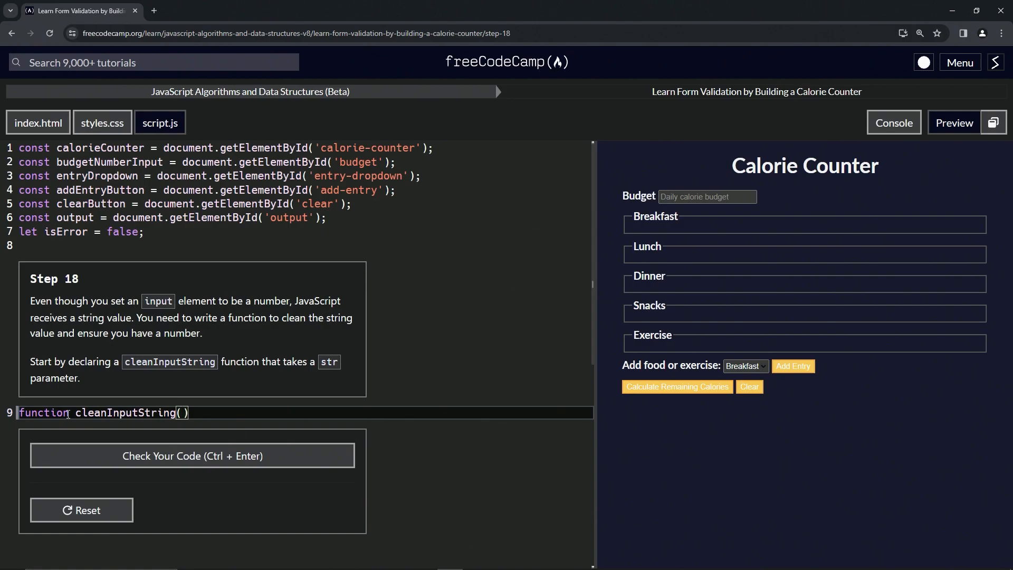
type("str")
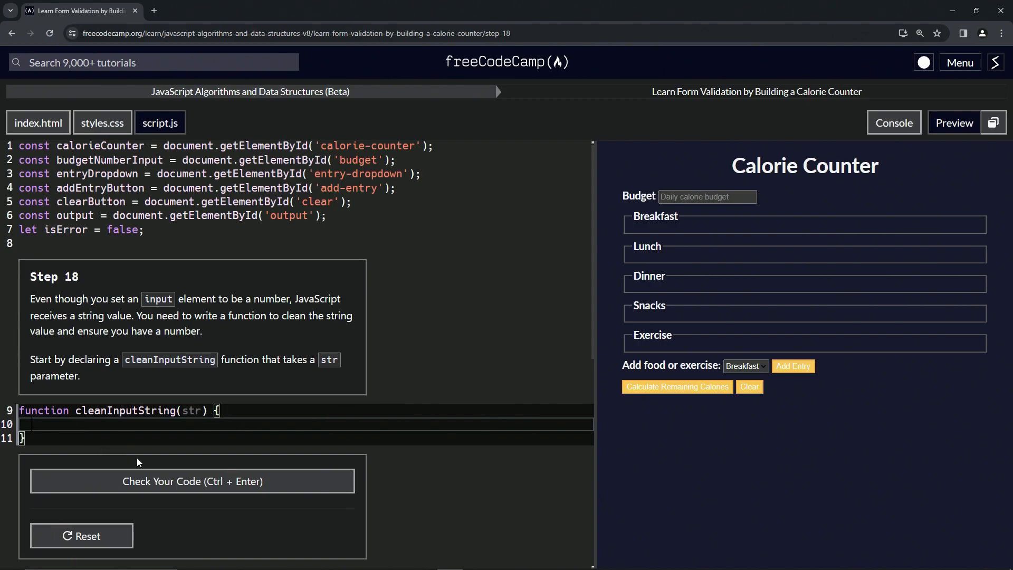
Check the Step 18 code, then submit it to advance to Step 19.
left_click(192, 481)
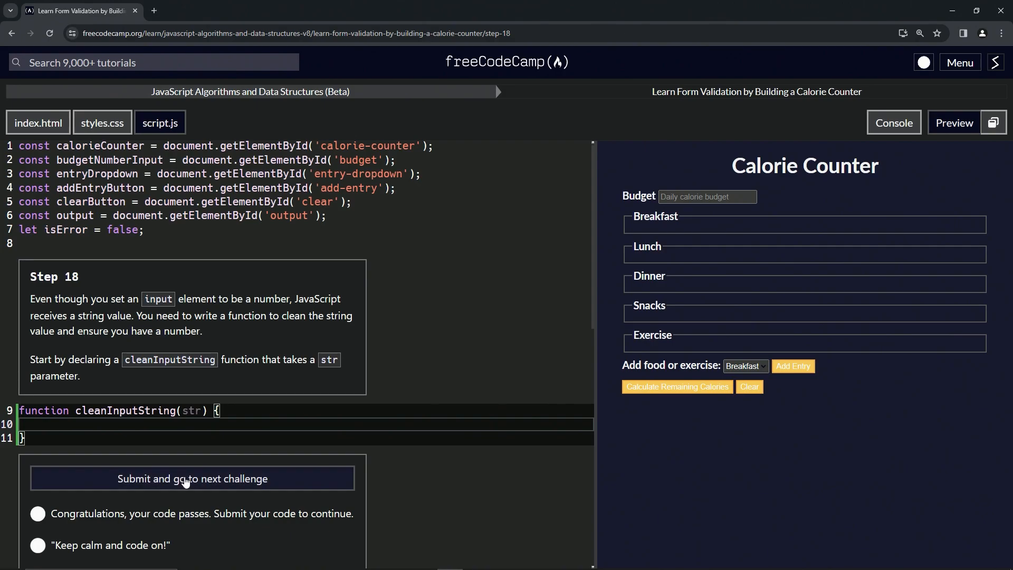
left_click(192, 479)
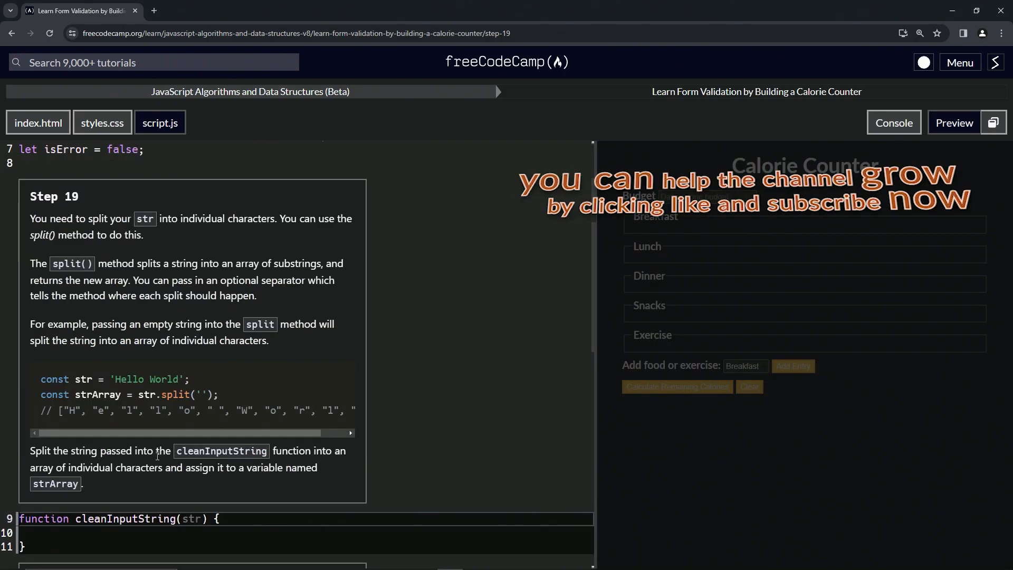
mouse_move(17, 212)
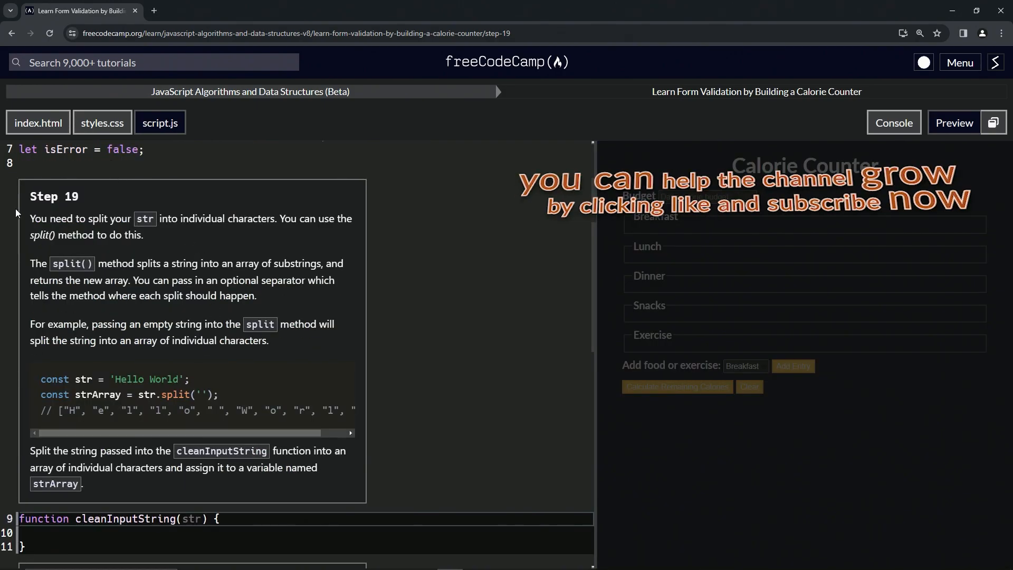